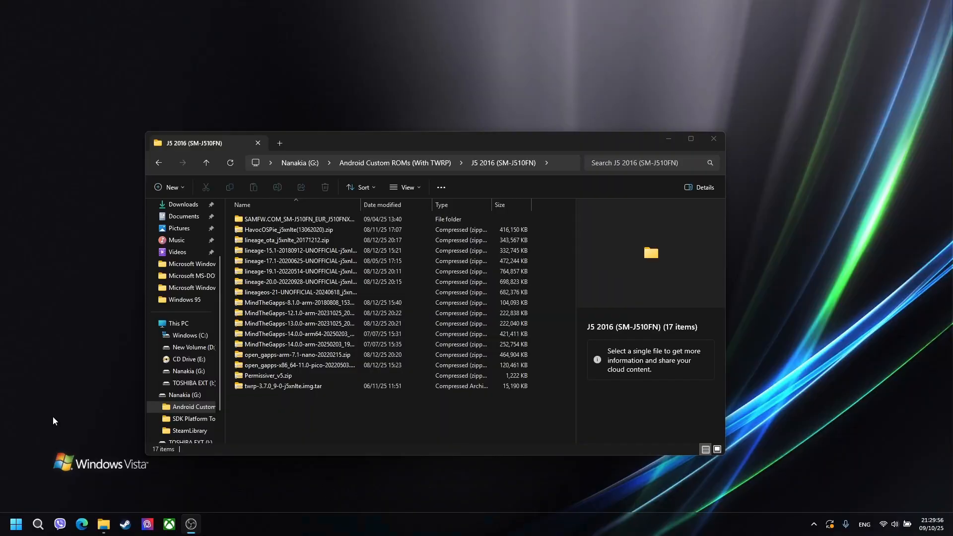
{"action": "mouse_move", "coordinate": [284, 449]}
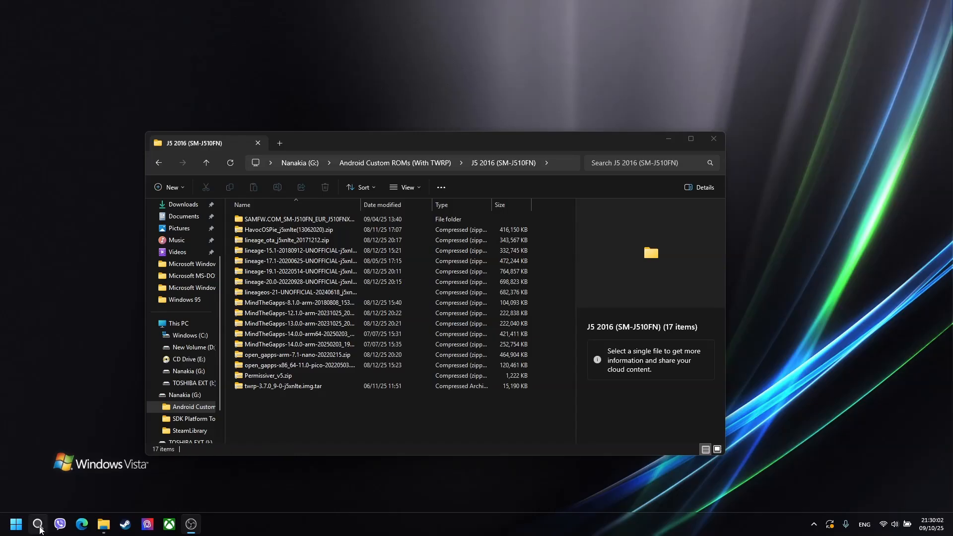
Search the system for "odi" to find the Odin3_v3.14.4 folder
{"action": "left_click", "coordinate": [37, 525]}
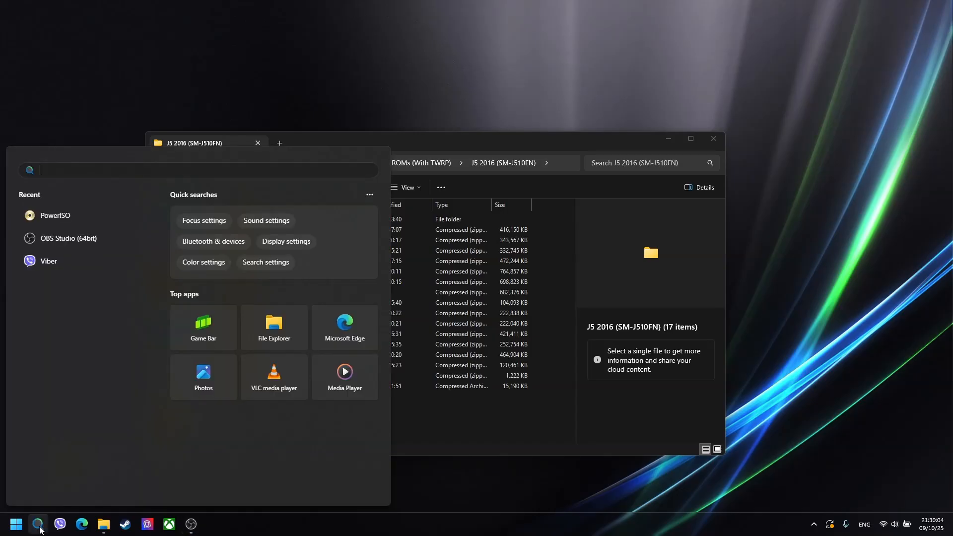
{"action": "type", "text": "odi"}
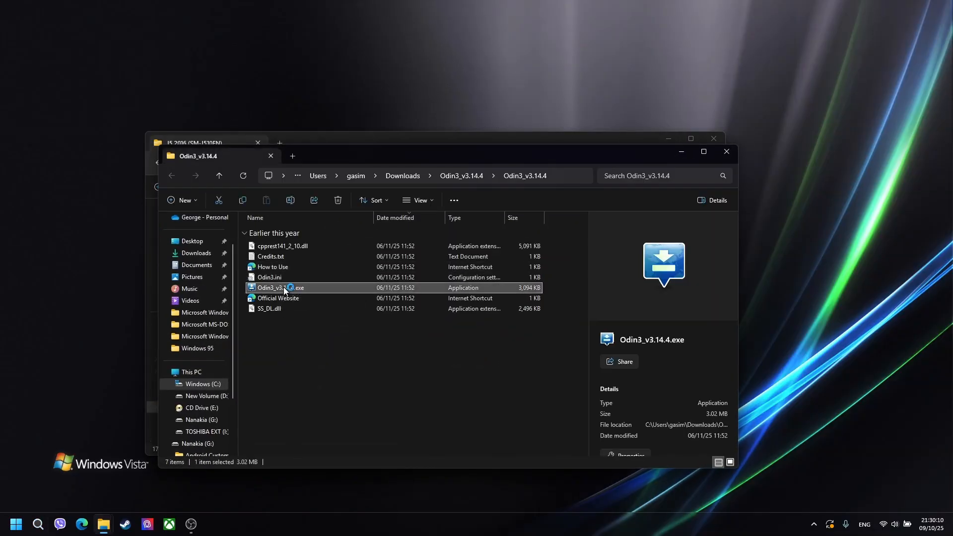
Launch Odin3 and load twrp-3.7.0_9-0-j5xnlte.img.tar into the AP slot
{"action": "double_click", "coordinate": [283, 287]}
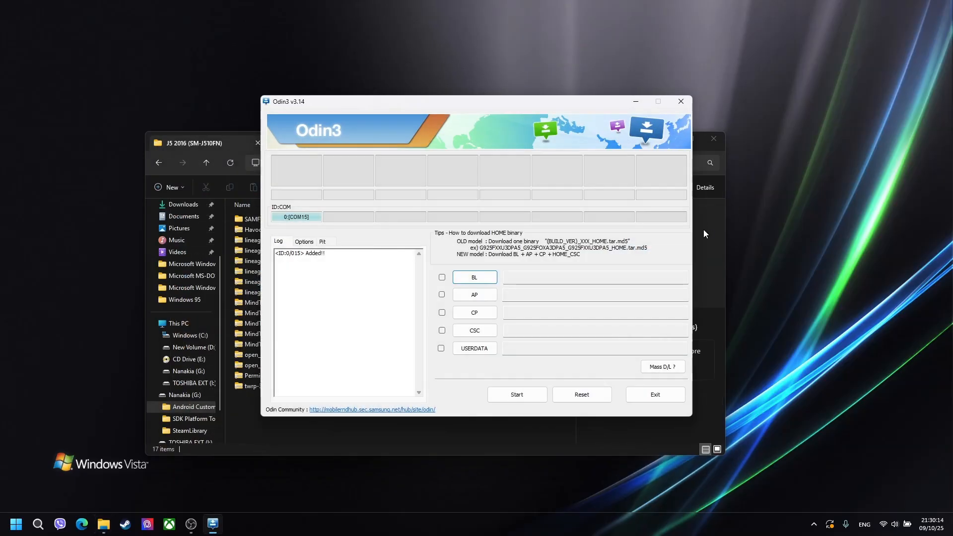
{"action": "mouse_move", "coordinate": [583, 122]}
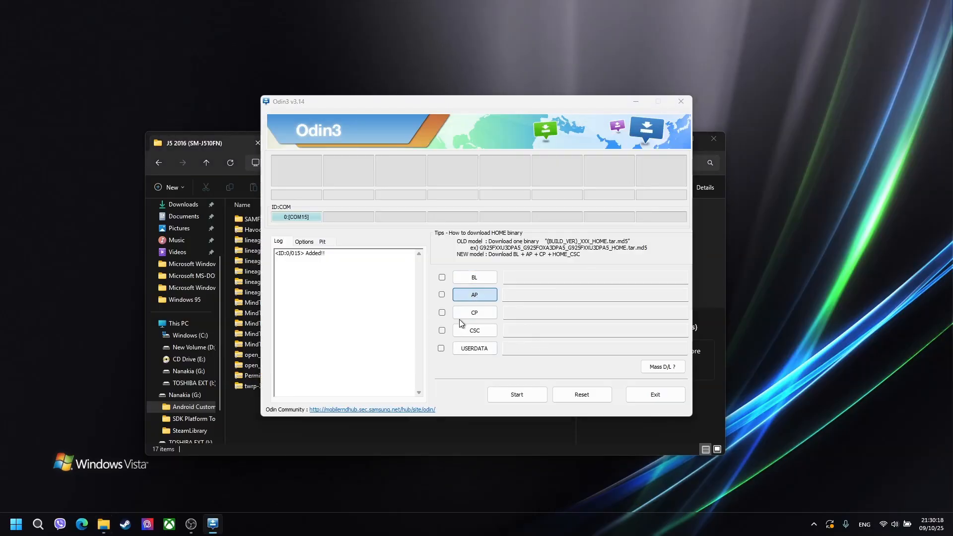
{"action": "mouse_move", "coordinate": [368, 321]}
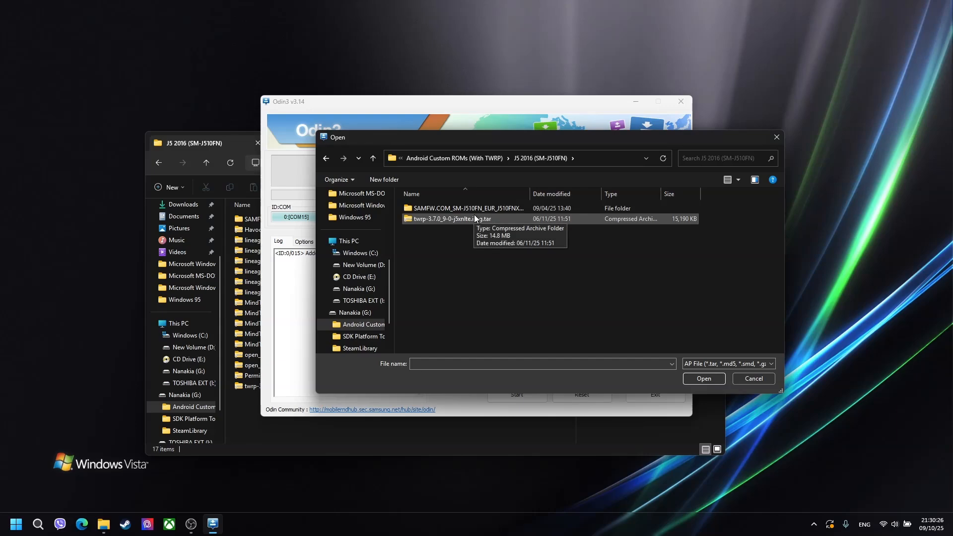
{"action": "double_click", "coordinate": [449, 219]}
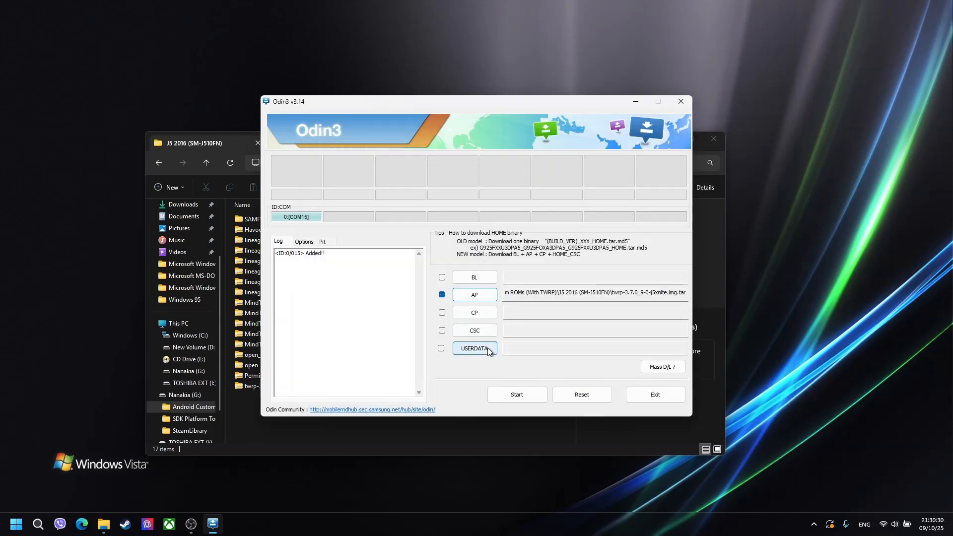
{"action": "mouse_move", "coordinate": [500, 366]}
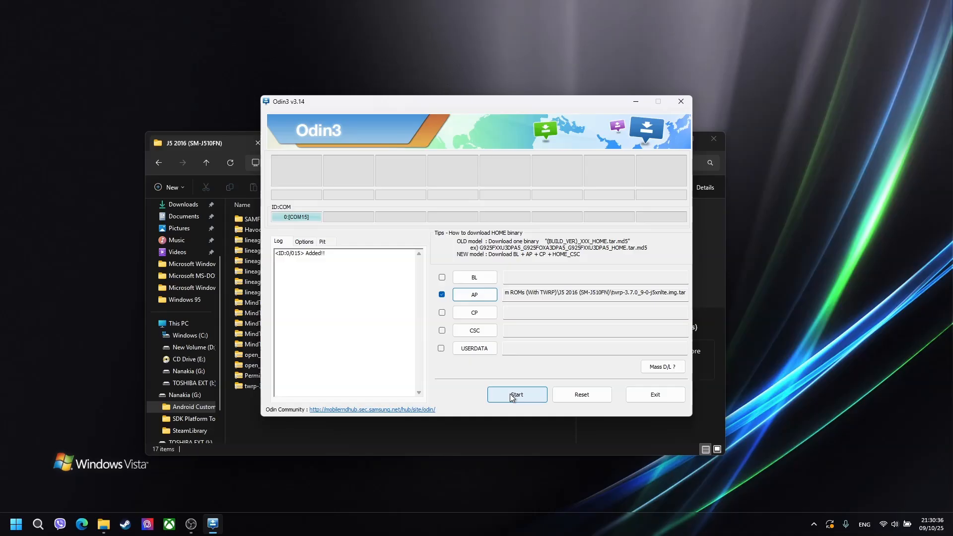
{"action": "mouse_move", "coordinate": [504, 331]}
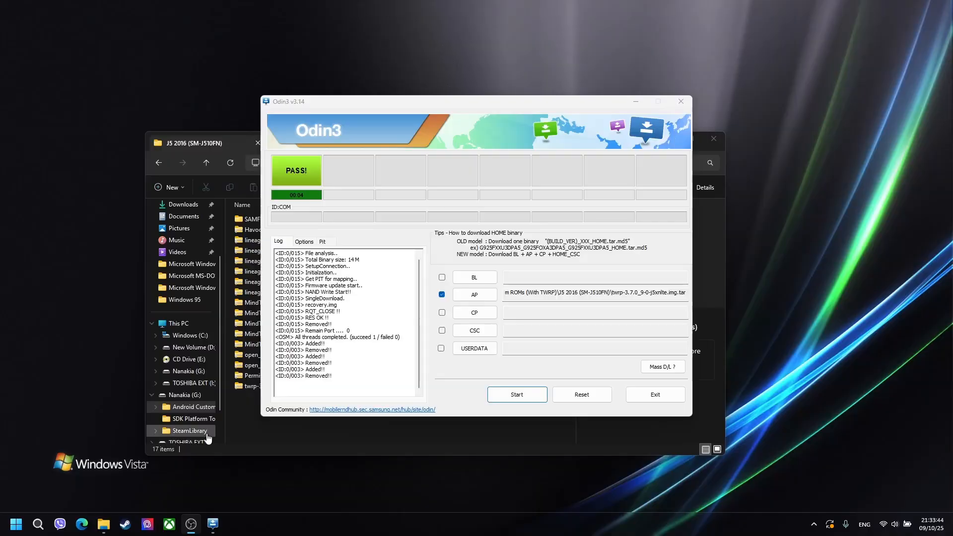
Open the SDK Platform Tools folder containing adb and start a command prompt there
{"action": "left_click", "coordinate": [199, 143]}
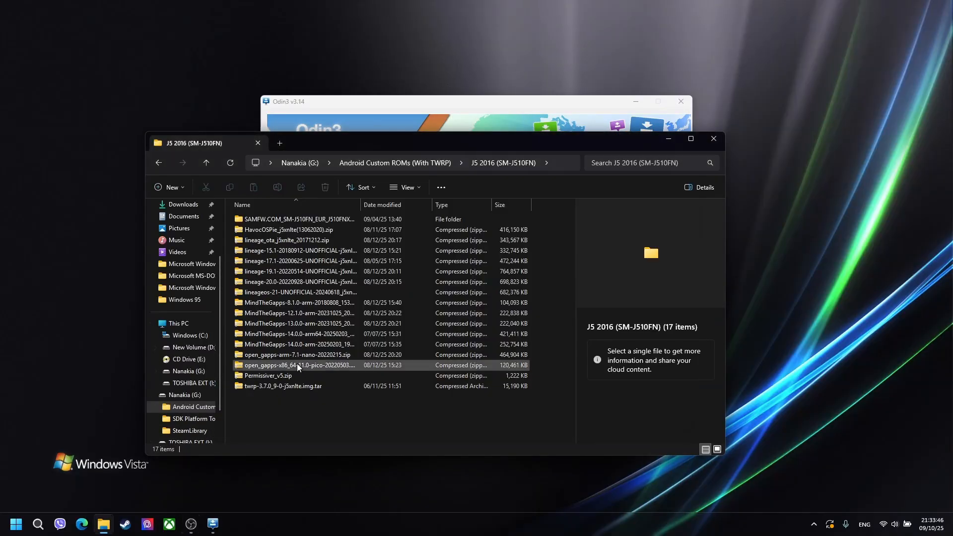
{"action": "left_click", "coordinate": [280, 143]}
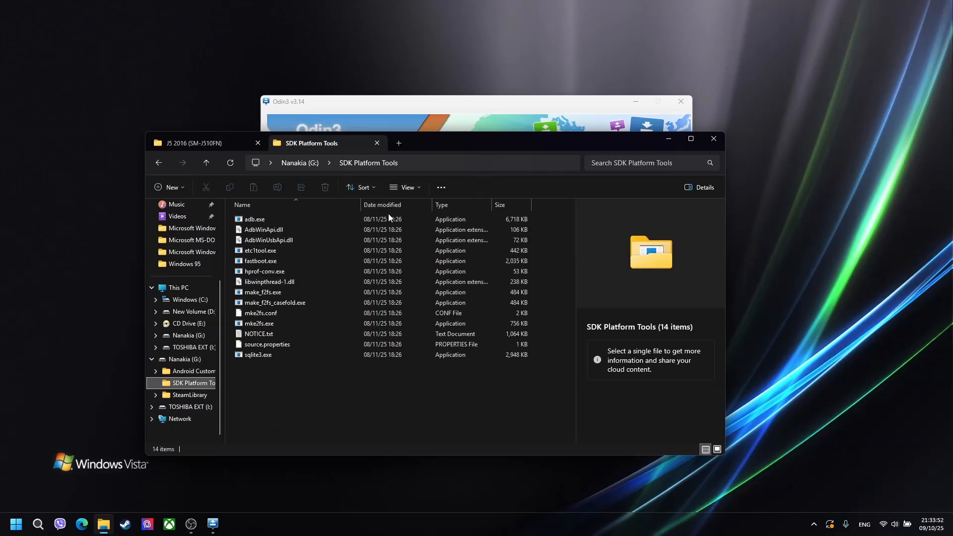
{"action": "left_click", "coordinate": [255, 219]}
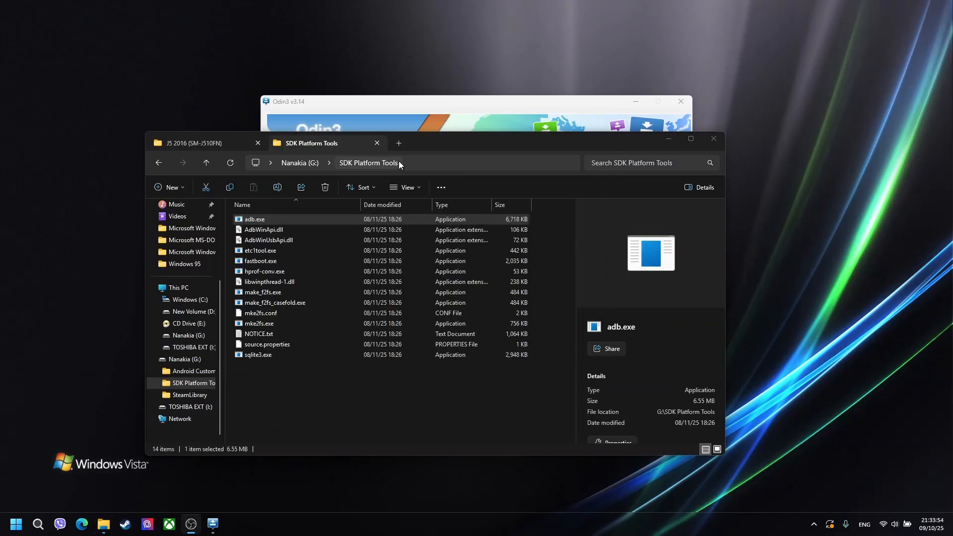
{"action": "left_click", "coordinate": [429, 163]}
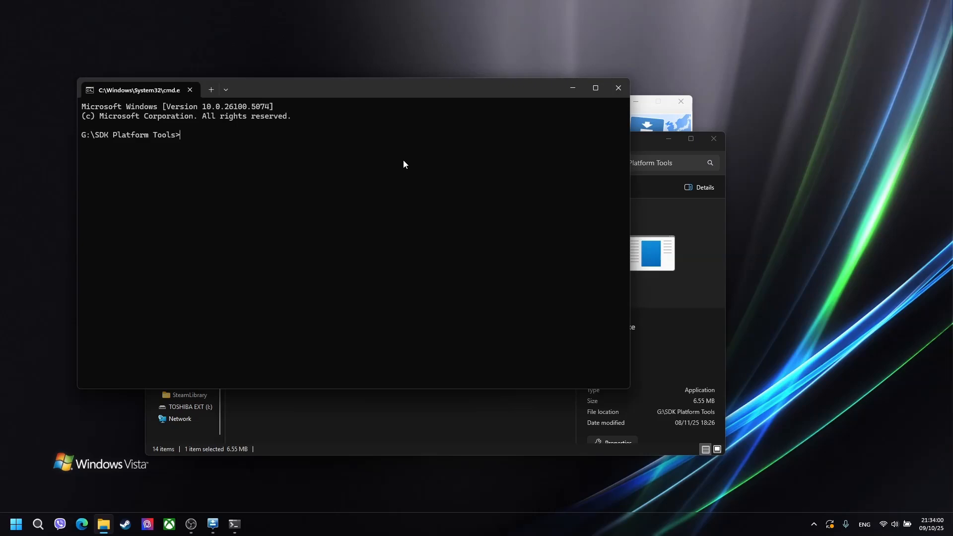
Run adb sideload with the lineage-17.1-20200625-UNOFFICIAL-j5xnlte.zip path
{"action": "type", "text": "adb si"}
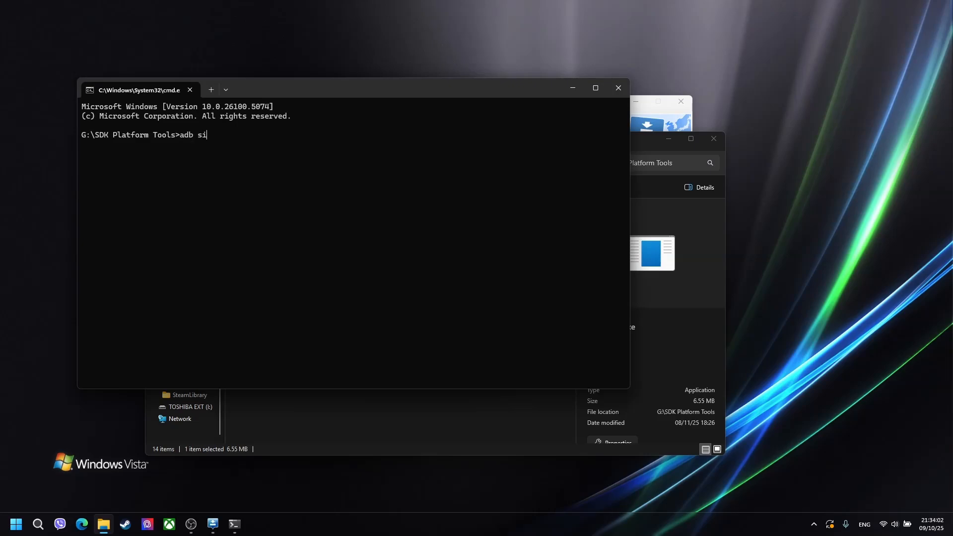
{"action": "type", "text": "deload"}
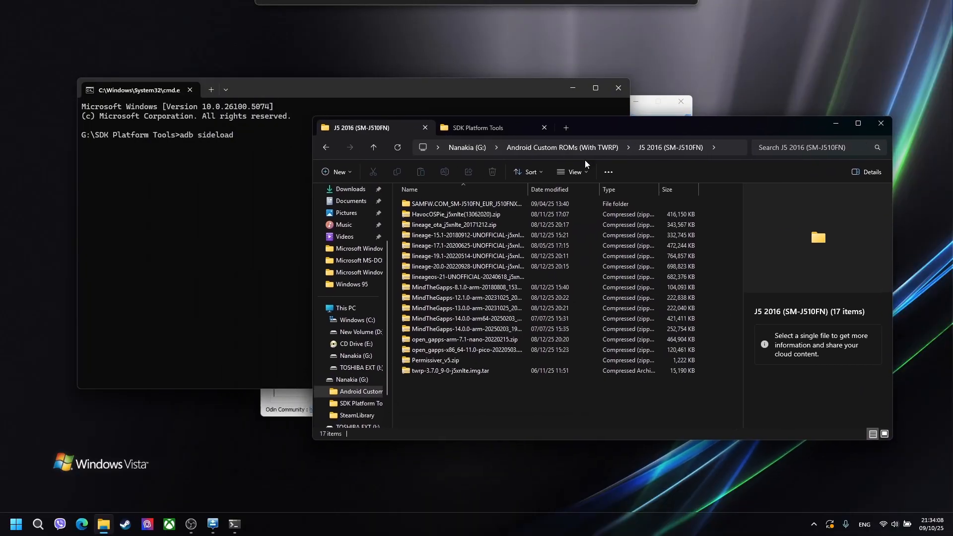
{"action": "left_click", "coordinate": [463, 245]}
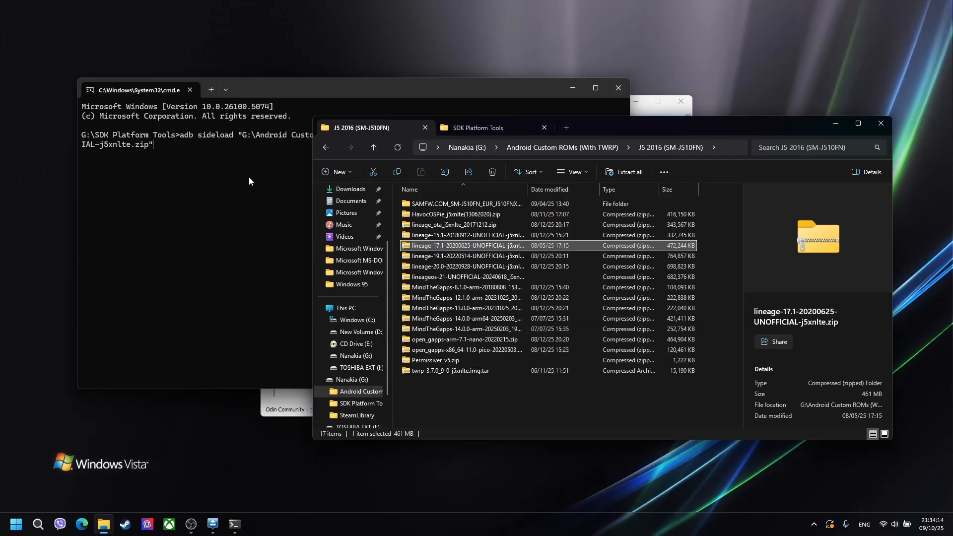
{"action": "mouse_move", "coordinate": [213, 181]}
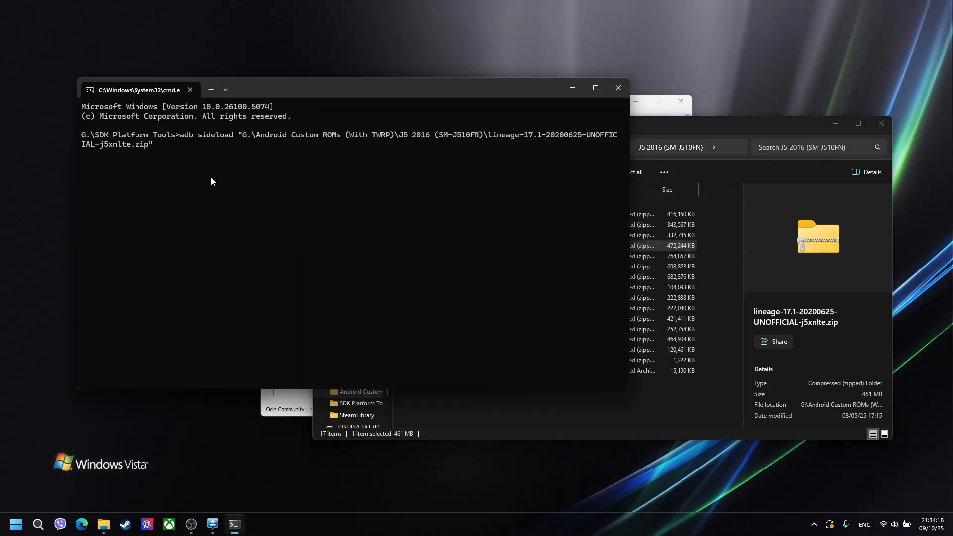
{"action": "mouse_move", "coordinate": [218, 188]}
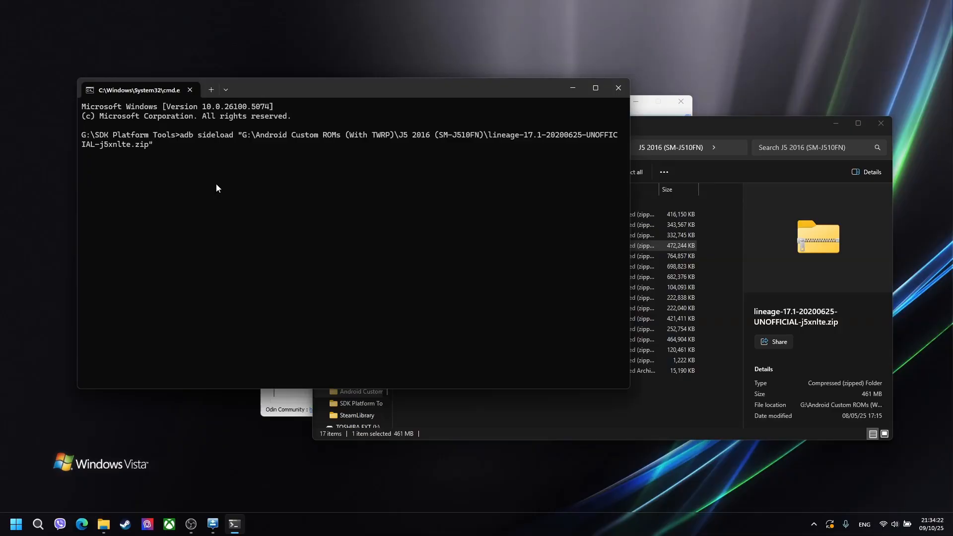
{"action": "key", "text": "Enter"}
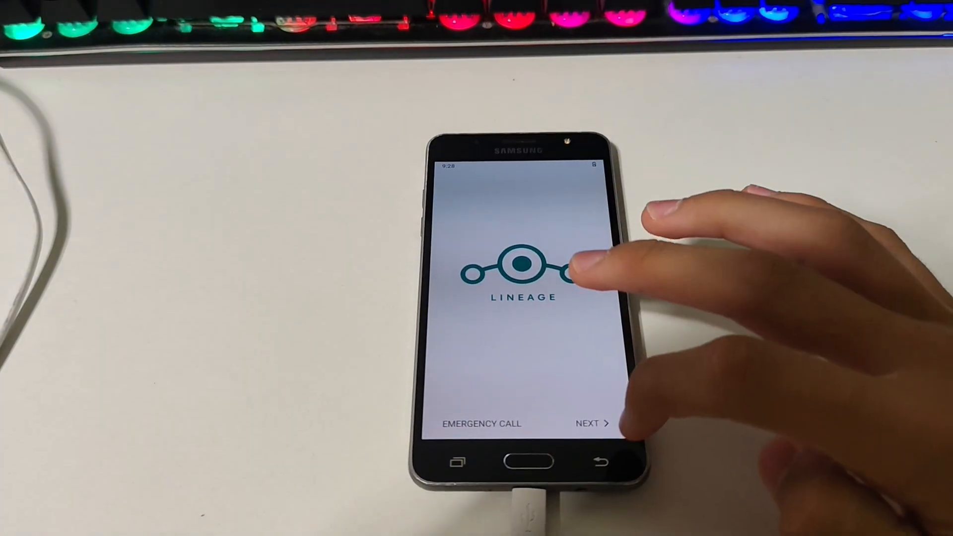
Pass the LineageOS welcome and Date & time screens, then finish the setup wizard
{"action": "left_click", "coordinate": [589, 424]}
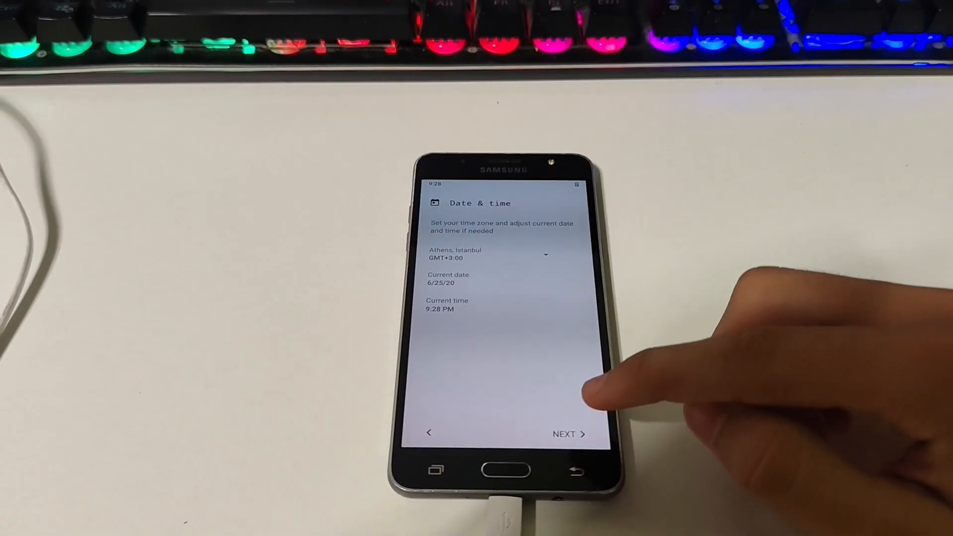
{"action": "left_click", "coordinate": [565, 433]}
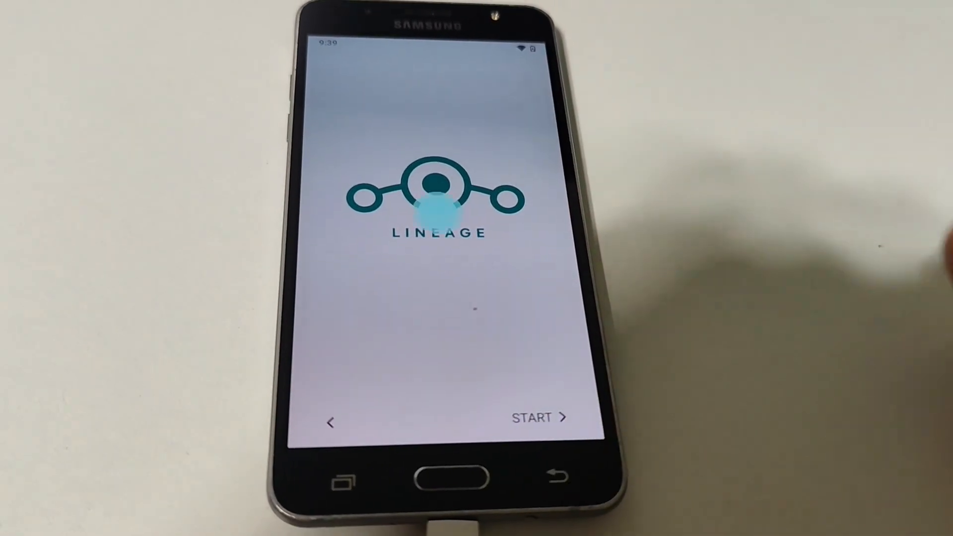
{"action": "left_click", "coordinate": [540, 418]}
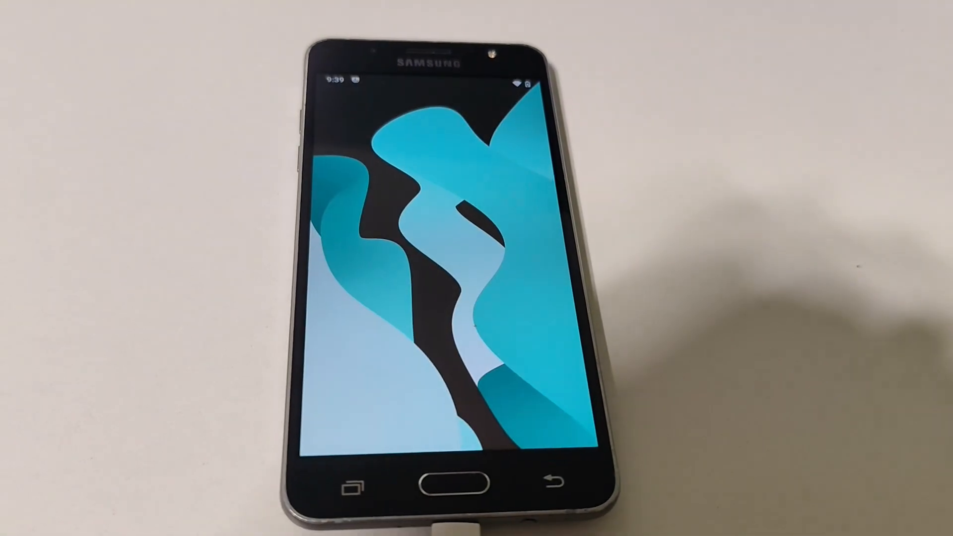